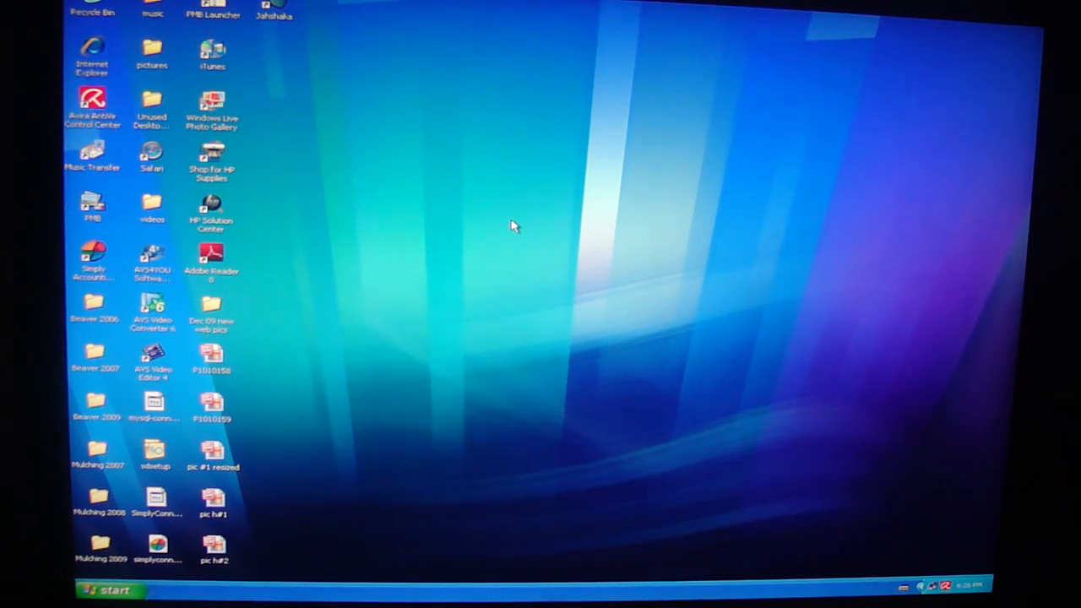
{"action": "mouse_move", "coordinate": [406, 490]}
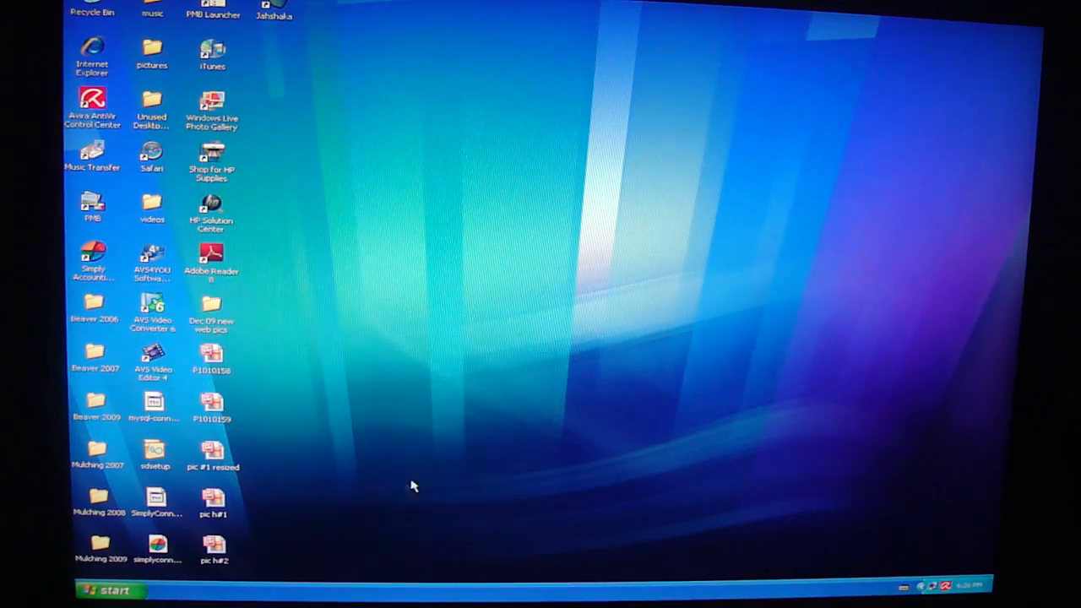
{"action": "mouse_move", "coordinate": [426, 482]}
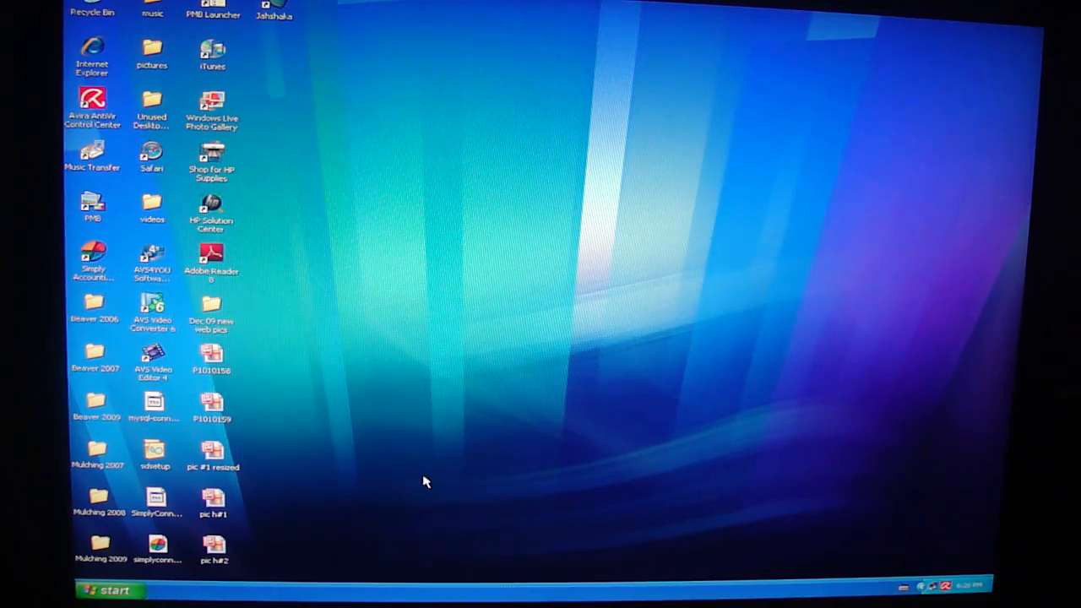
{"action": "mouse_move", "coordinate": [256, 492]}
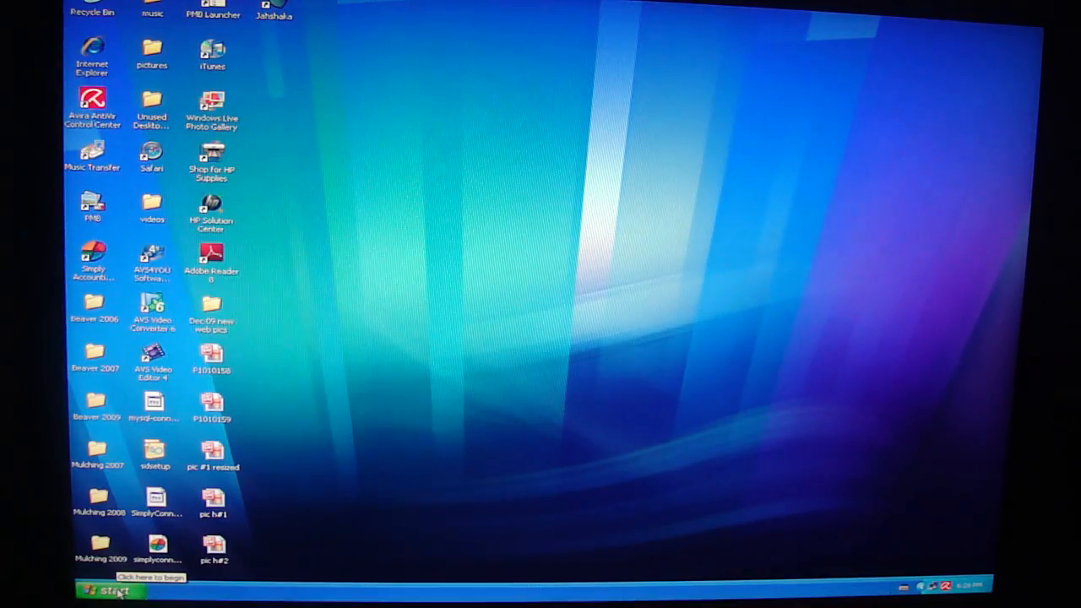
- Launch Microsoft Office Word 2007 from the Start menu into a blank document
{"action": "left_click", "coordinate": [109, 590]}
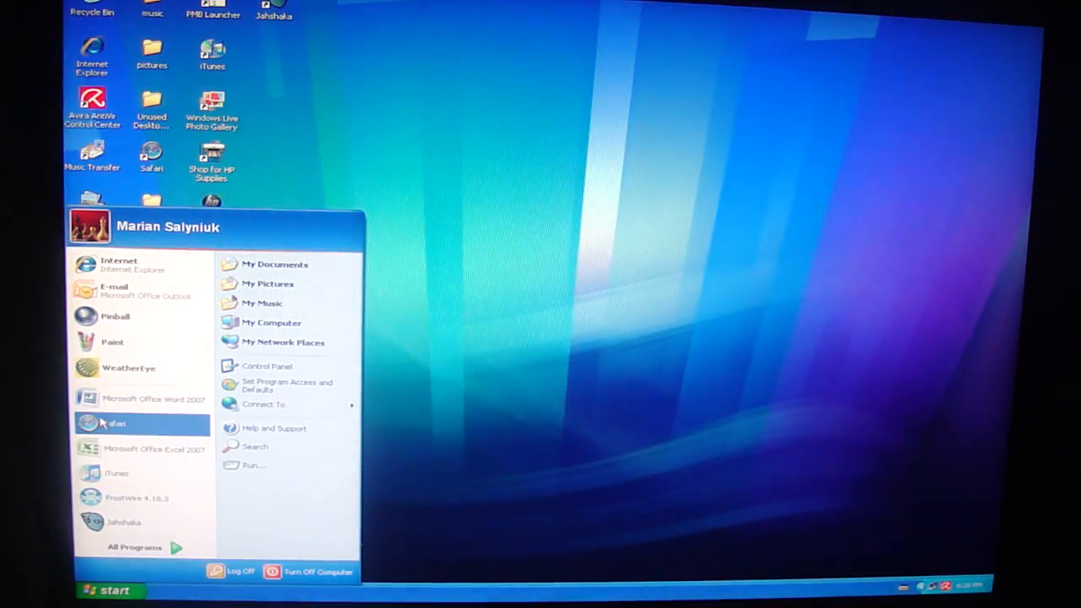
{"action": "left_click", "coordinate": [152, 398]}
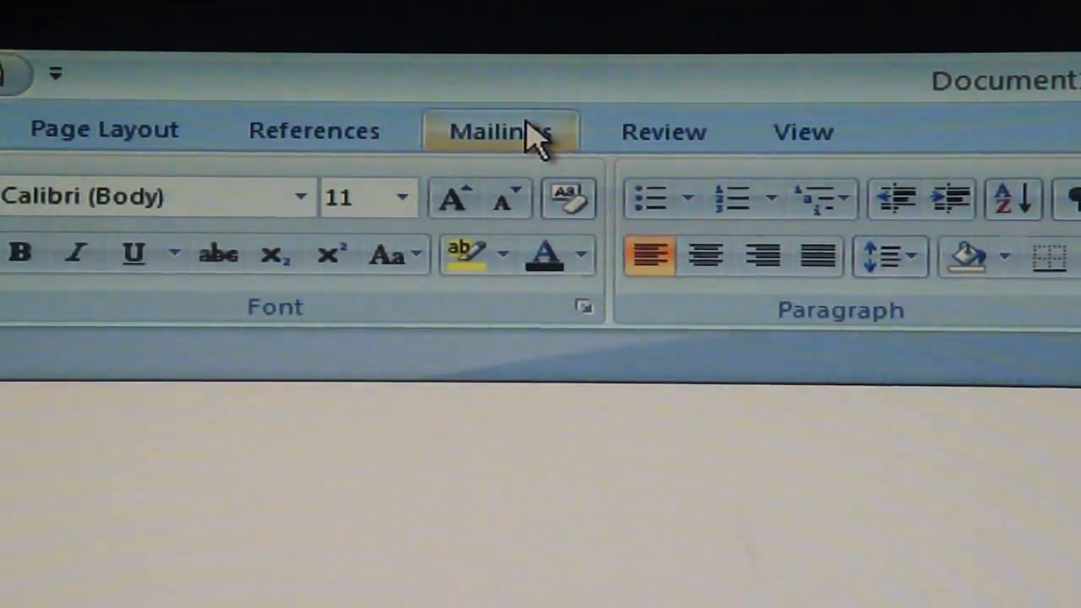
- Show the Mailings features to reach the Labels dialog
{"action": "left_click", "coordinate": [498, 132]}
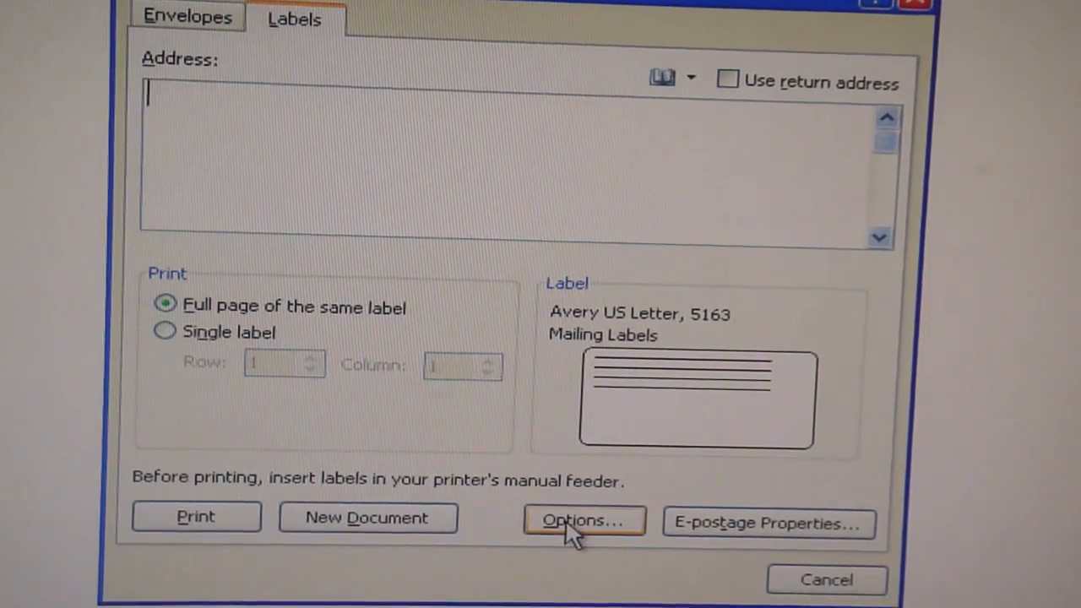
- Choose Avery US Letter product 5163 (5.08 × 10.16 cm) in Label Options and confirm it
{"action": "left_click", "coordinate": [584, 520]}
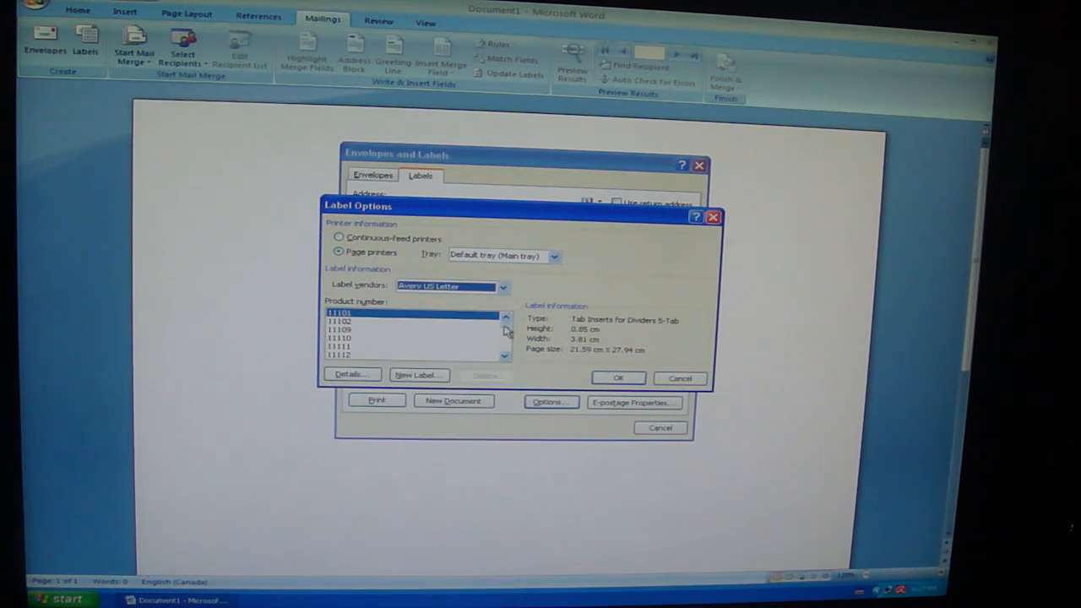
{"action": "left_click", "coordinate": [505, 354]}
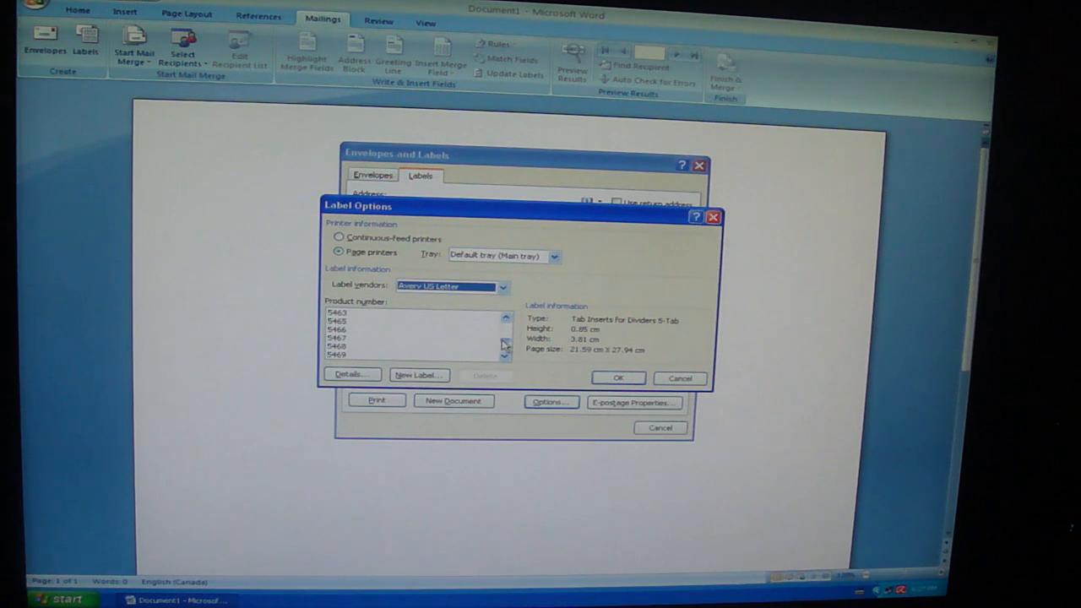
{"action": "left_click", "coordinate": [504, 353]}
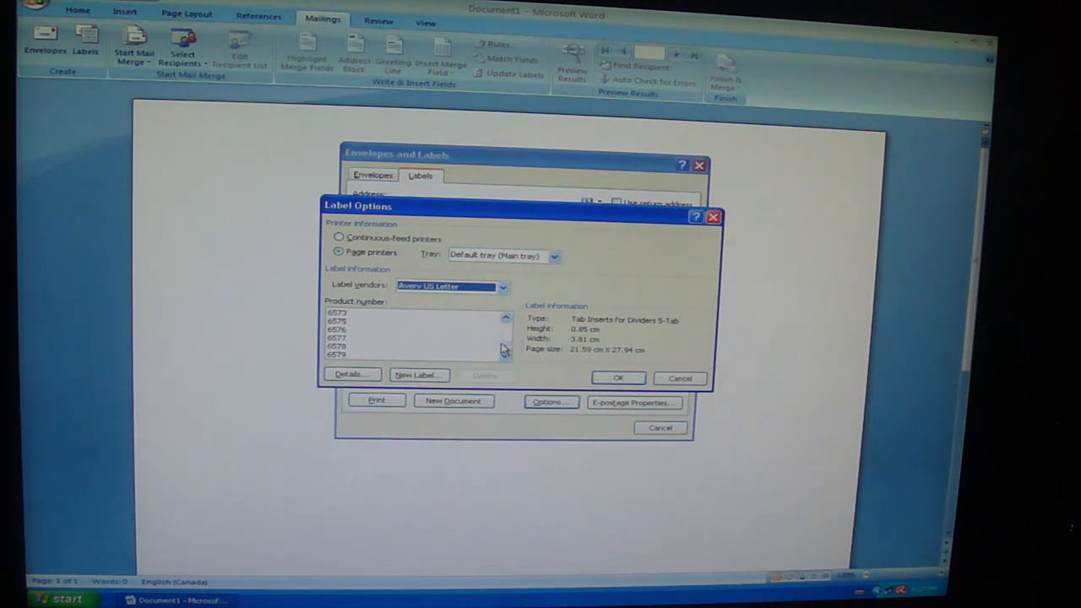
{"action": "mouse_move", "coordinate": [713, 245]}
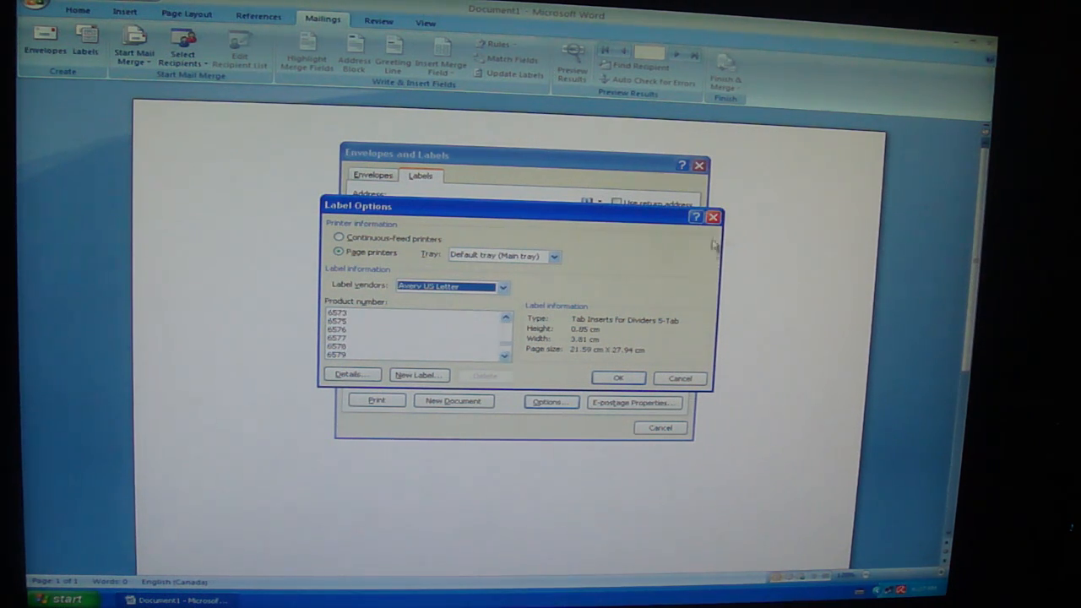
{"action": "left_click", "coordinate": [618, 379]}
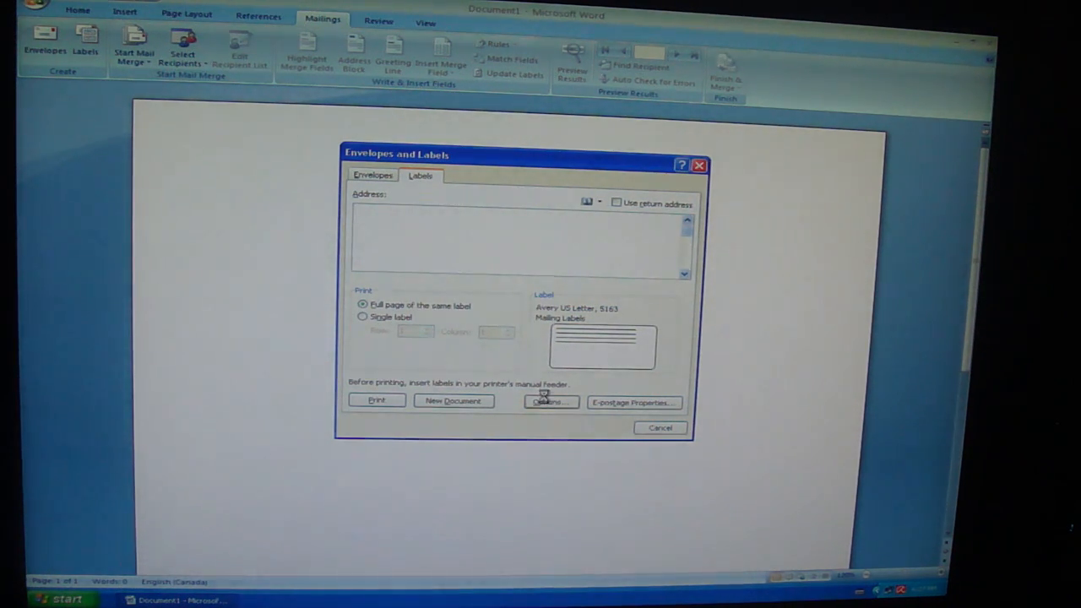
{"action": "left_click", "coordinate": [551, 402]}
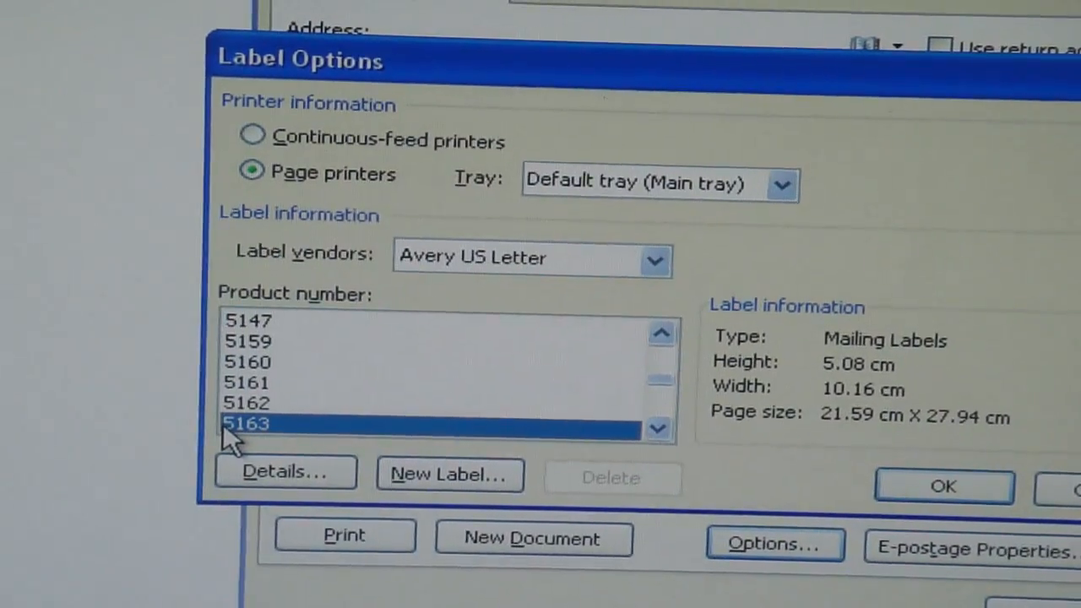
{"action": "mouse_move", "coordinate": [854, 443]}
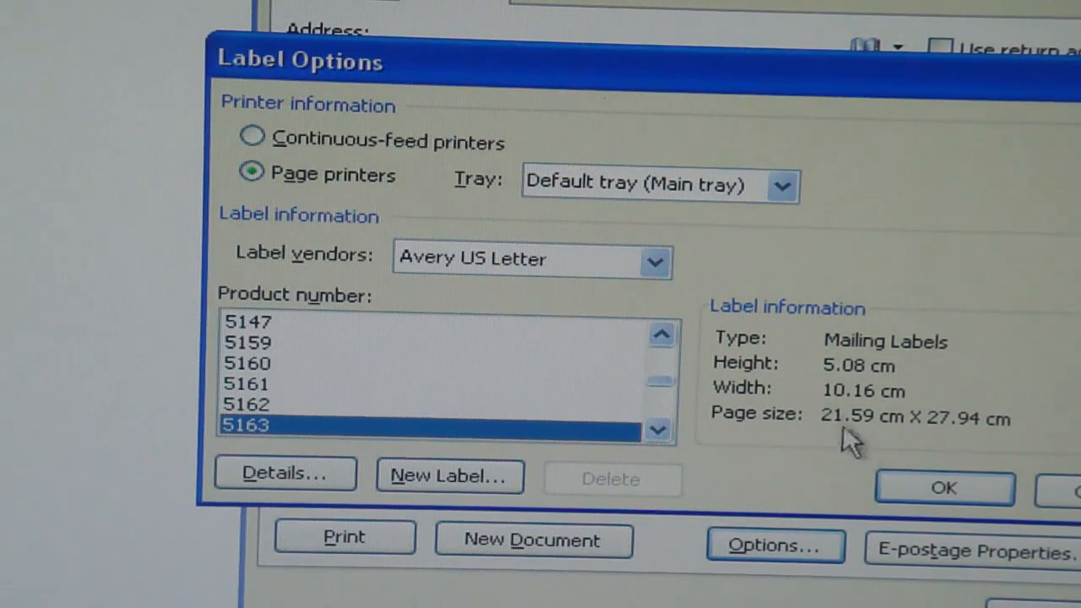
{"action": "left_click", "coordinate": [943, 486]}
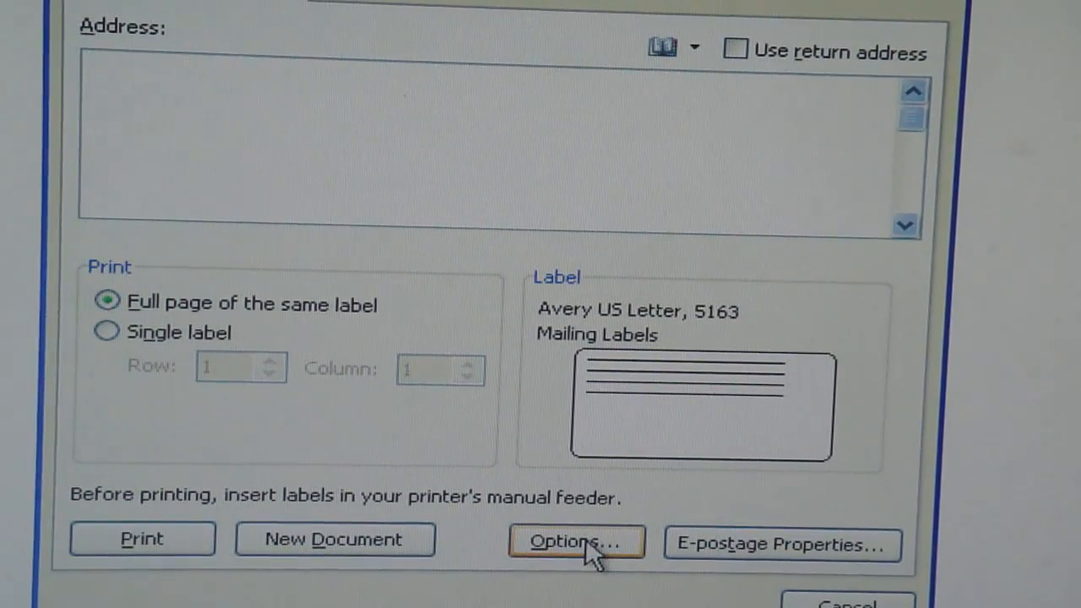
- Generate a new document filled with blank Avery 5163 label cells
{"action": "left_click", "coordinate": [335, 540]}
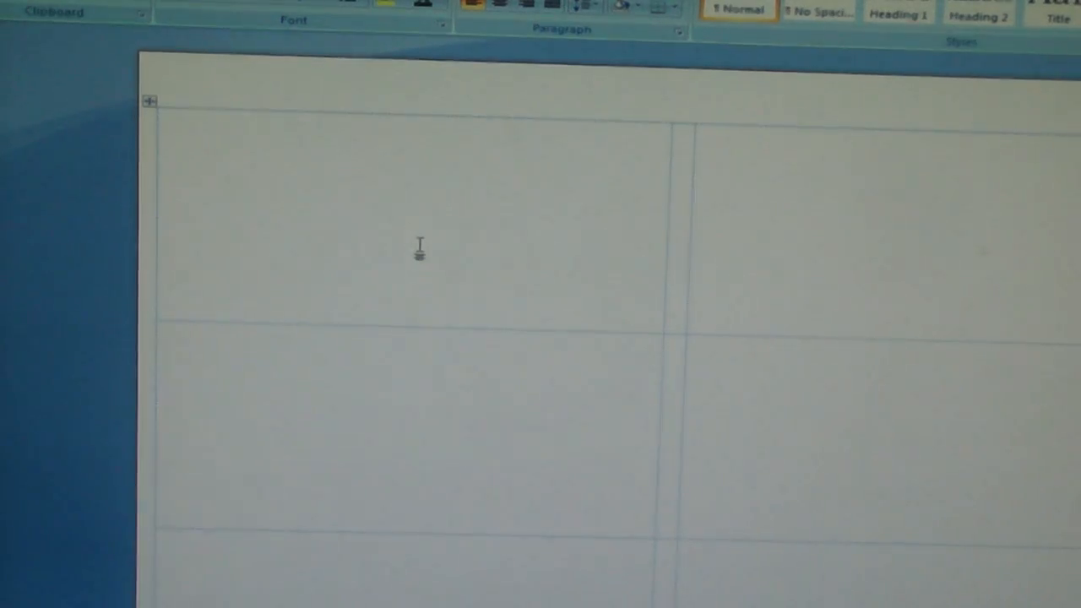
{"action": "mouse_move", "coordinate": [358, 189]}
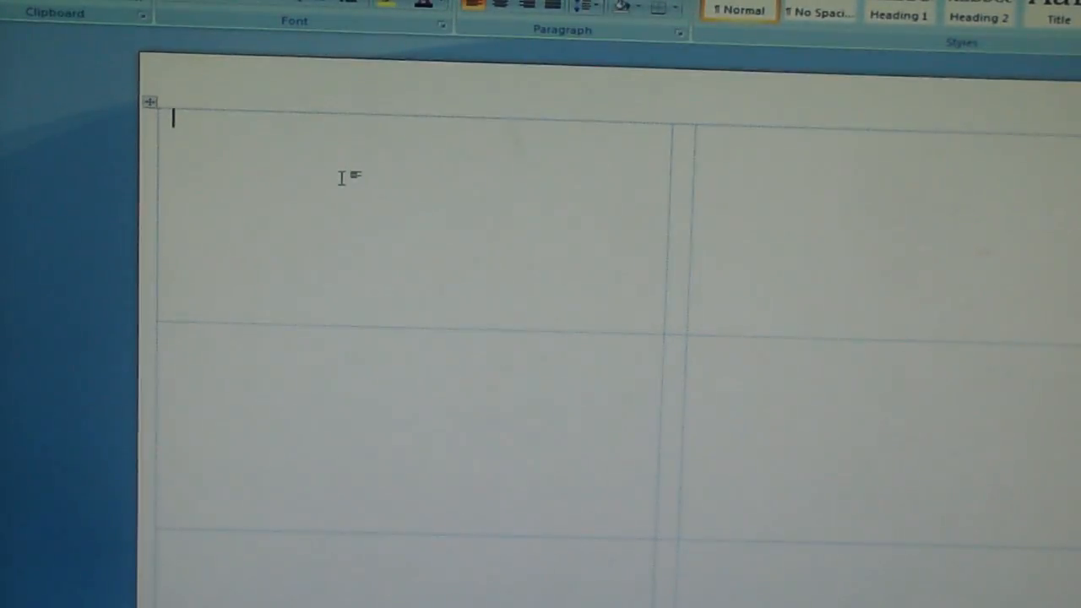
{"action": "mouse_move", "coordinate": [313, 161]}
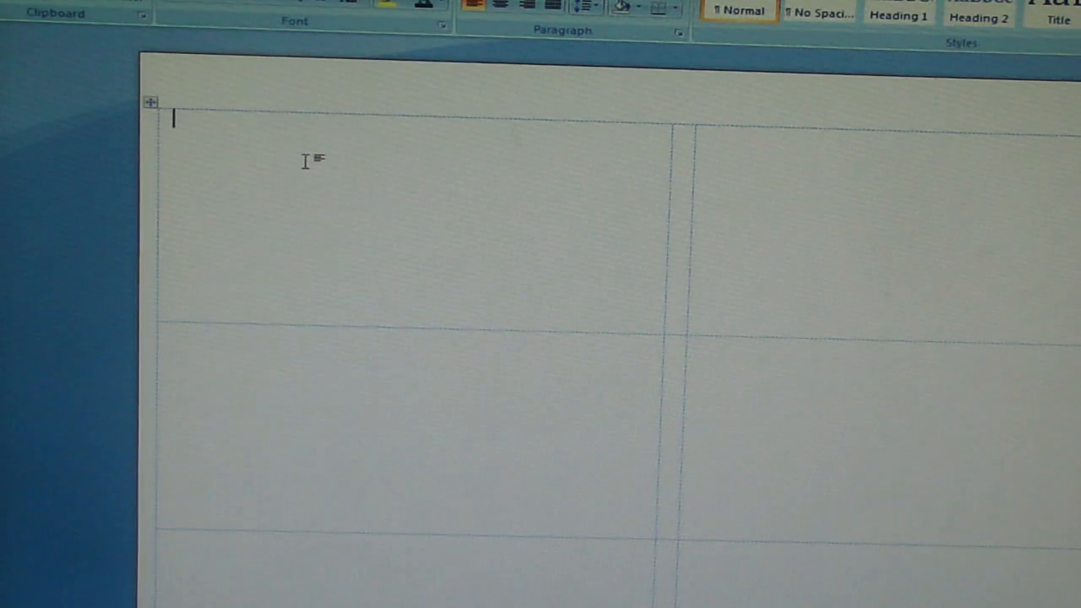
- Insert the orange Enjoi panda image from folder 1 into the first label cell
{"action": "left_click", "coordinate": [291, 134]}
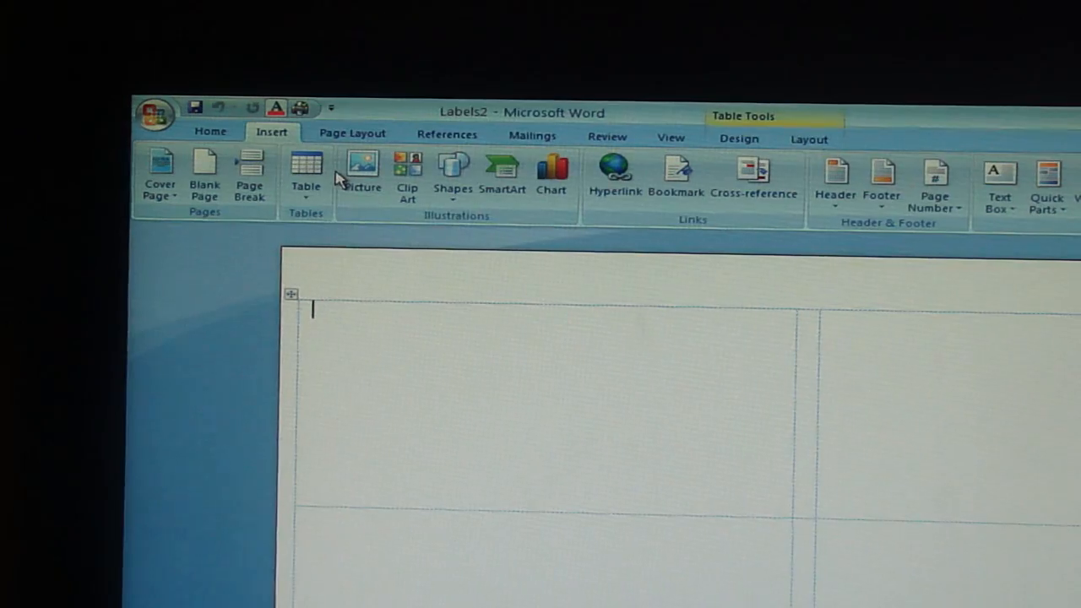
{"action": "left_click", "coordinate": [362, 169]}
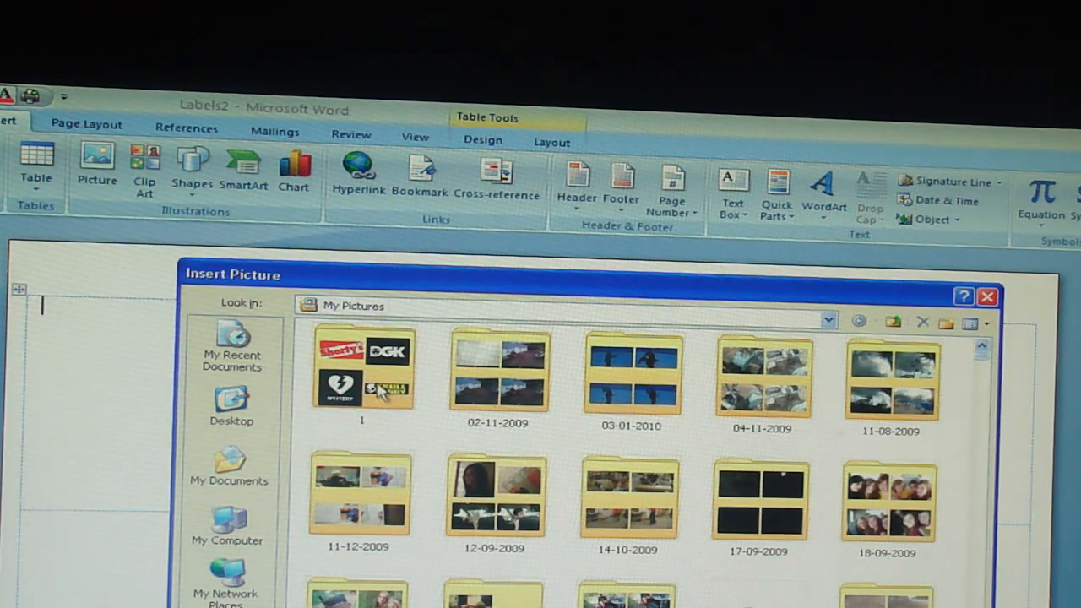
{"action": "double_click", "coordinate": [361, 372]}
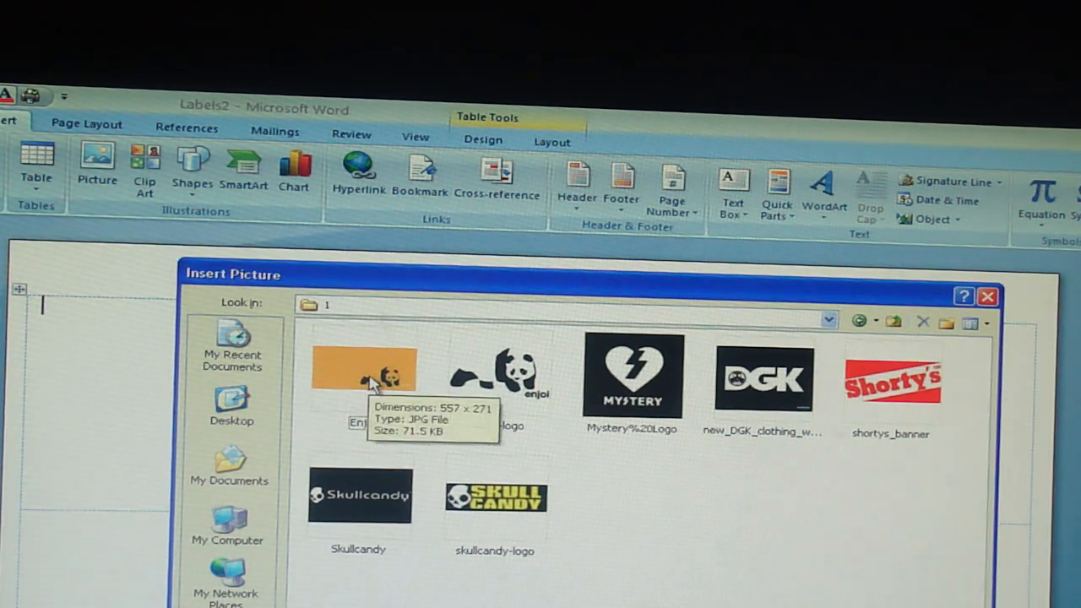
{"action": "double_click", "coordinate": [364, 371]}
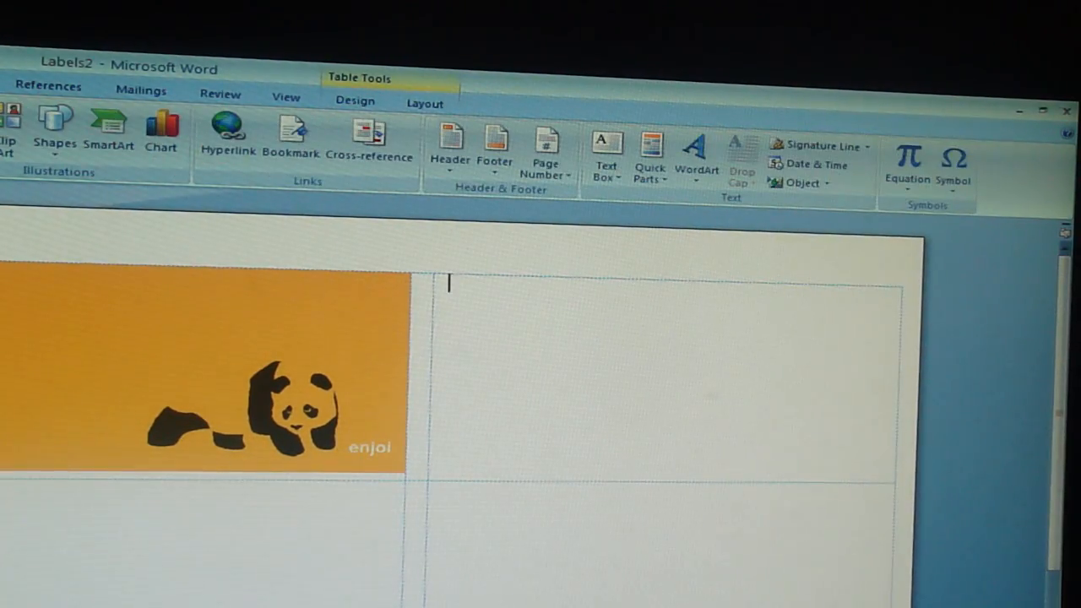
- Insert the skullcandy-logo image and resize it to span the second label cell
{"action": "left_click", "coordinate": [191, 132]}
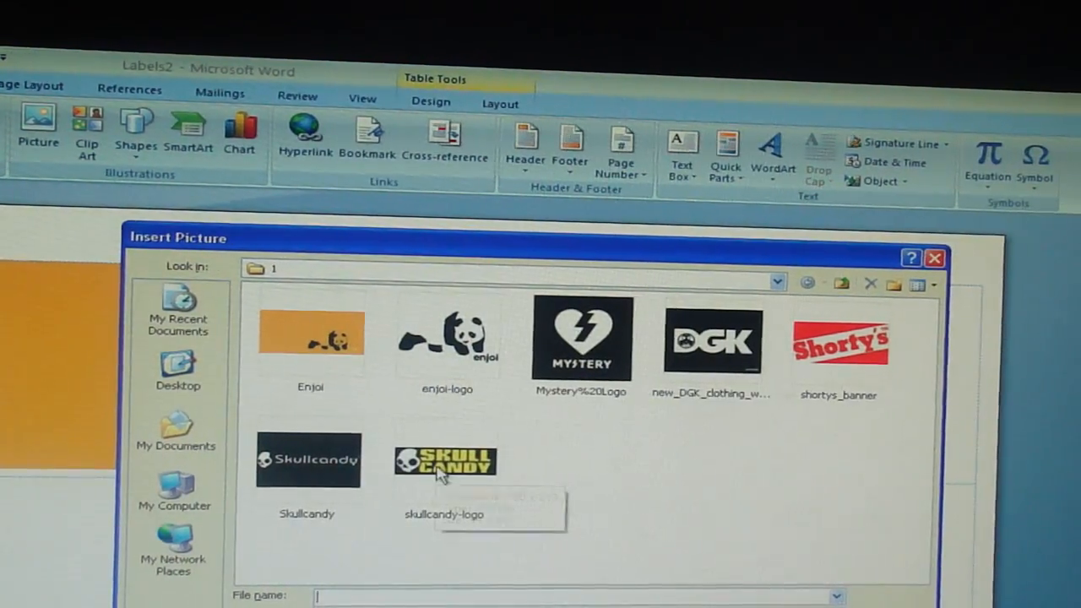
{"action": "double_click", "coordinate": [446, 462]}
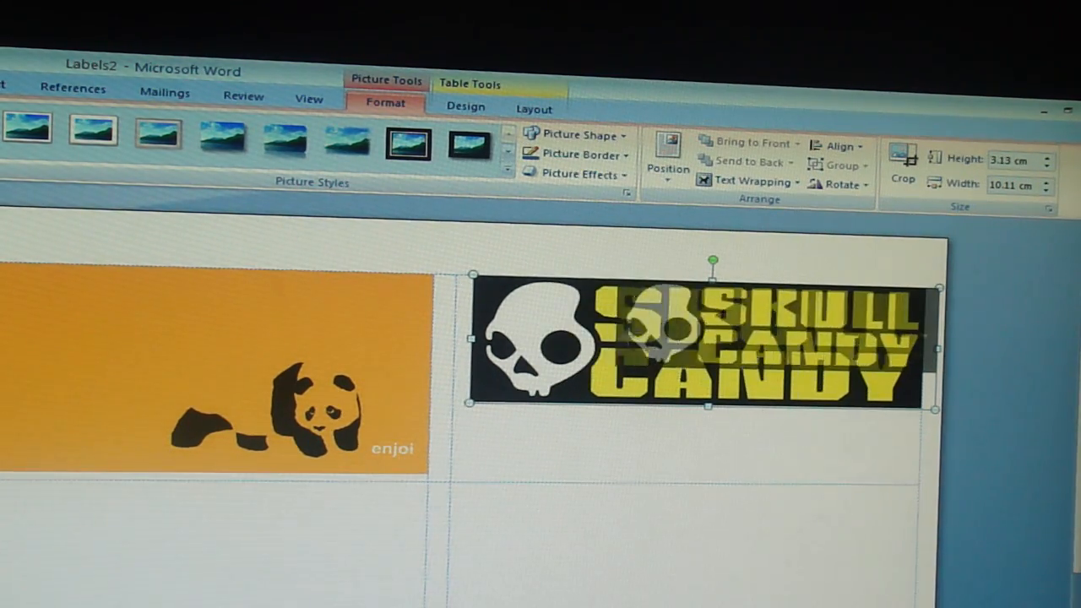
{"action": "left_click_drag", "start_coordinate": [933, 411], "coordinate": [760, 354]}
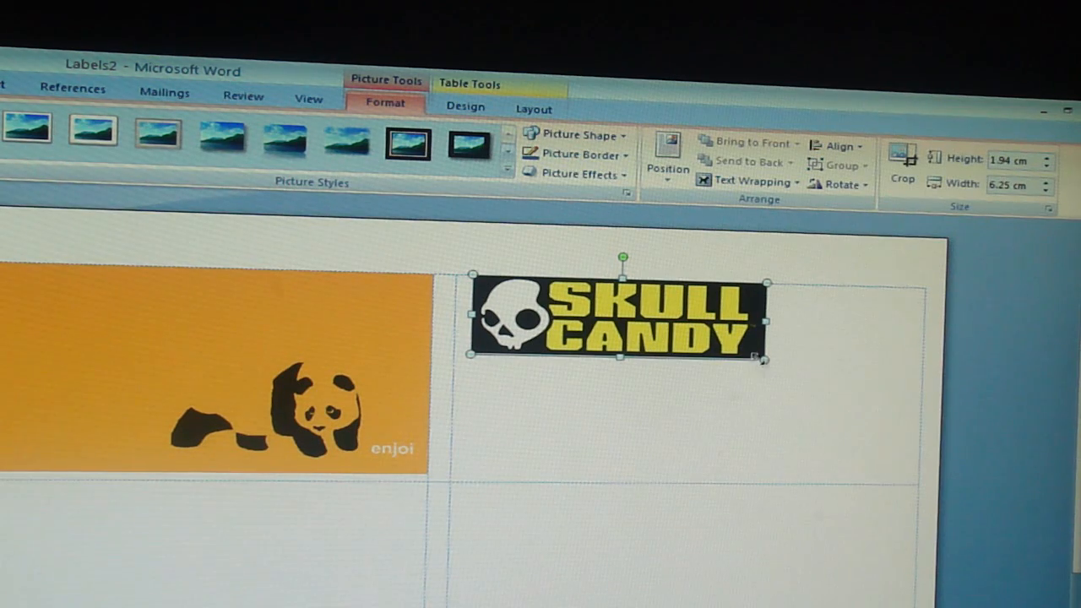
{"action": "left_click_drag", "start_coordinate": [760, 358], "coordinate": [938, 397]}
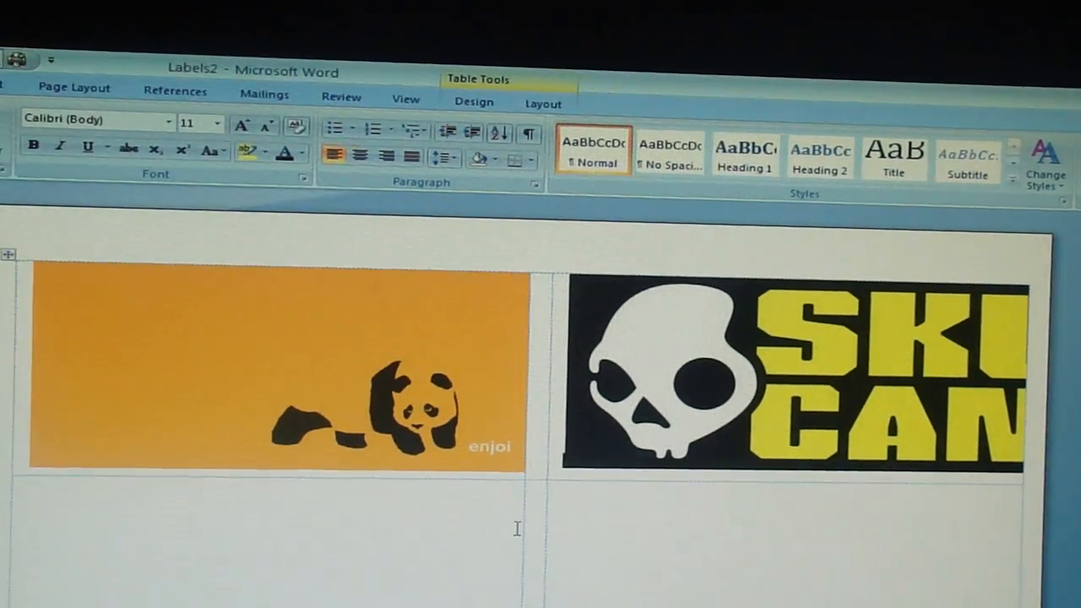
- Scroll down the label sheet to view the Skullcandy logo beside the panda
{"action": "scroll", "scroll_direction": "down", "scroll_amount": 3}
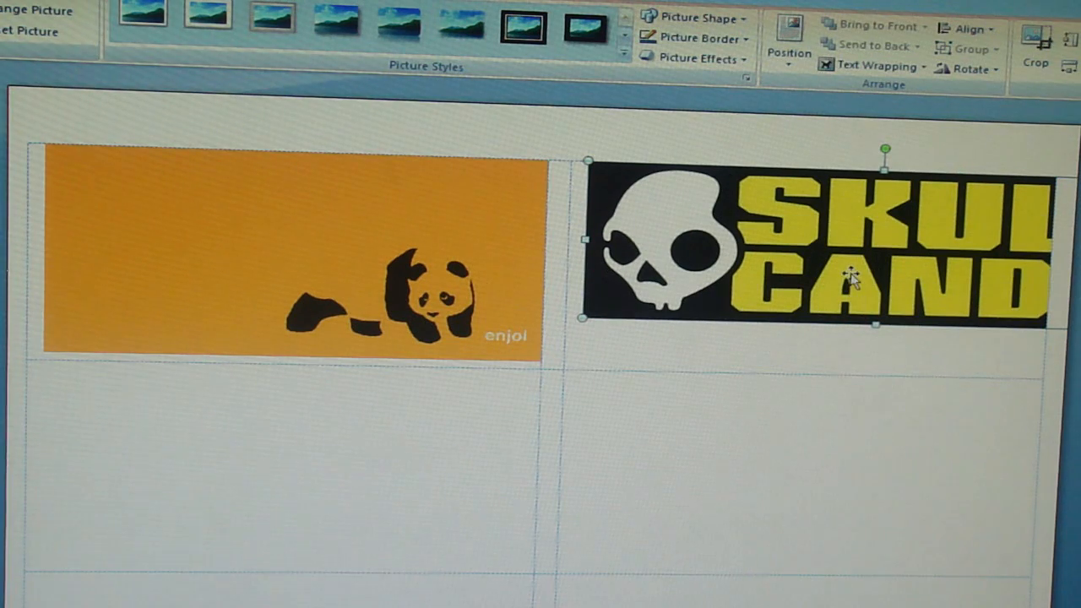
{"action": "mouse_move", "coordinate": [591, 172]}
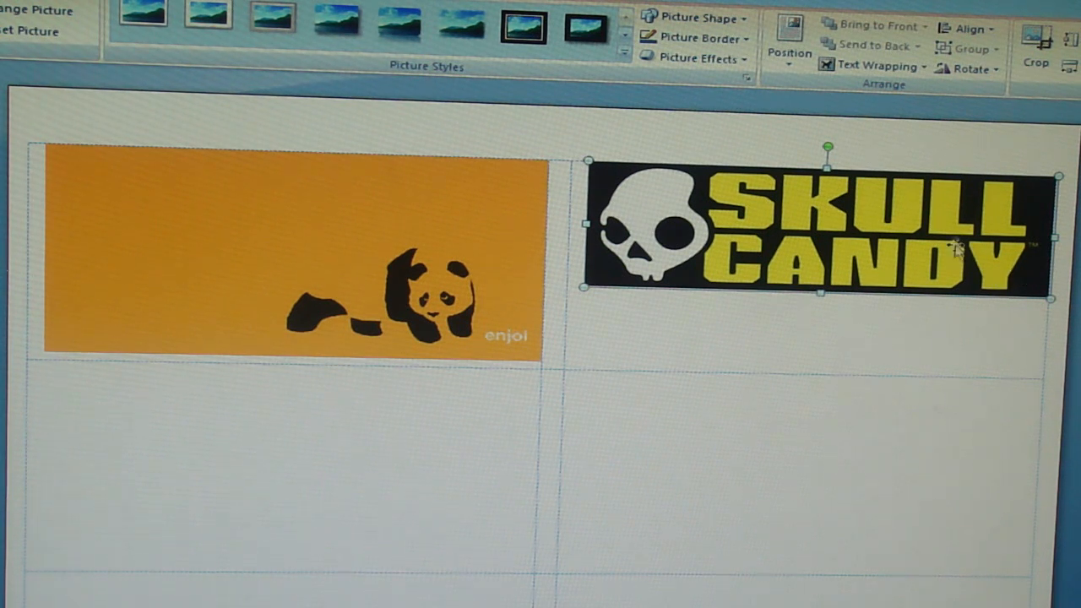
{"action": "mouse_move", "coordinate": [921, 270]}
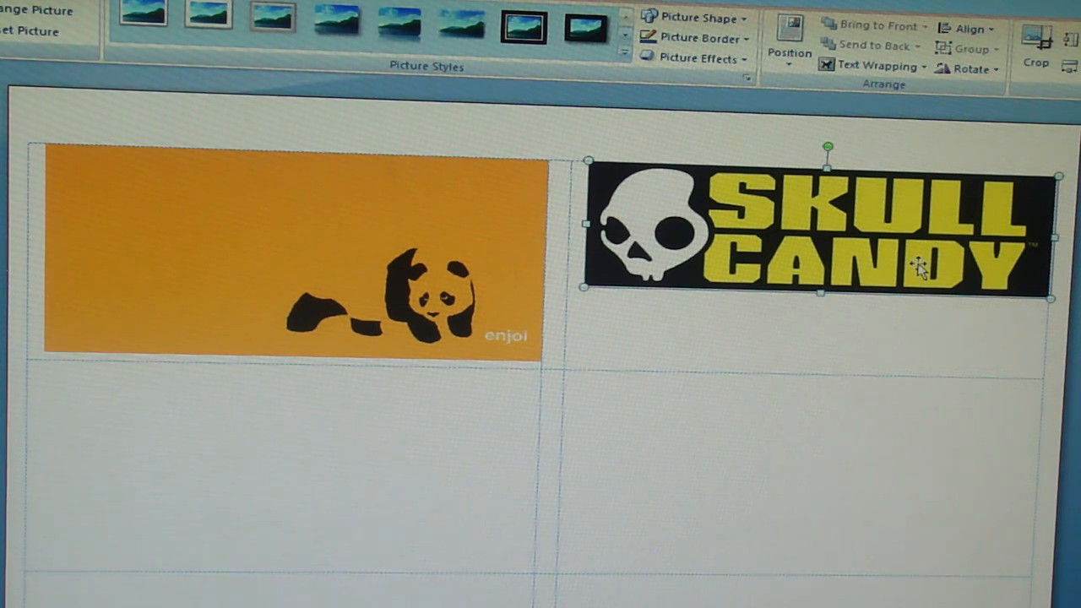